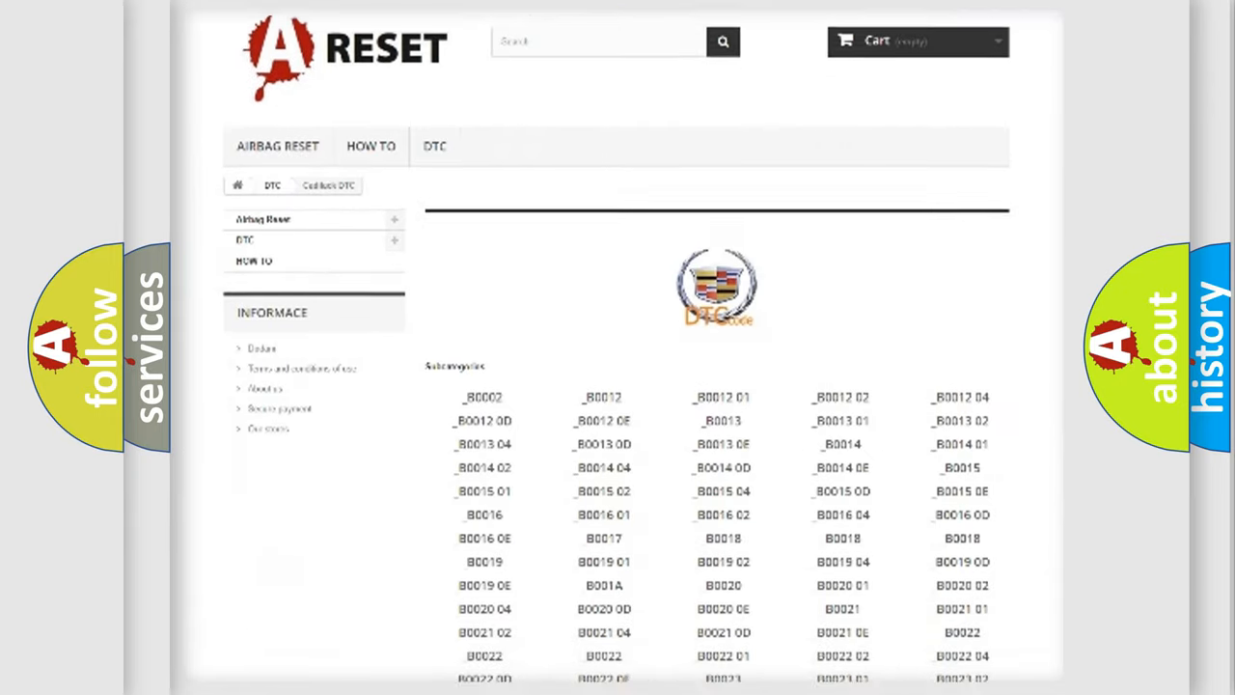
Step: Scroll the Cadillac DTC list until the B0081:4B Passenger Presence Module entry is visible
{"action": "scroll", "scroll_direction": "down", "scroll_amount": 3}
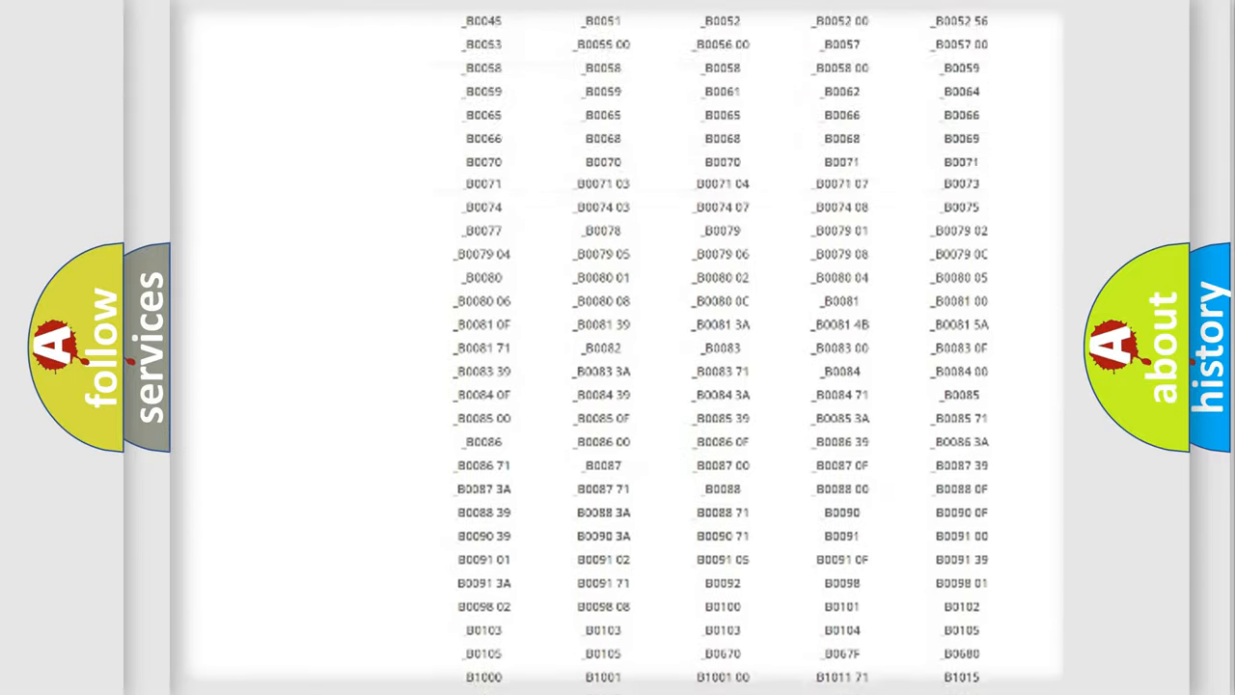
{"action": "scroll", "scroll_direction": "up", "scroll_amount": 3}
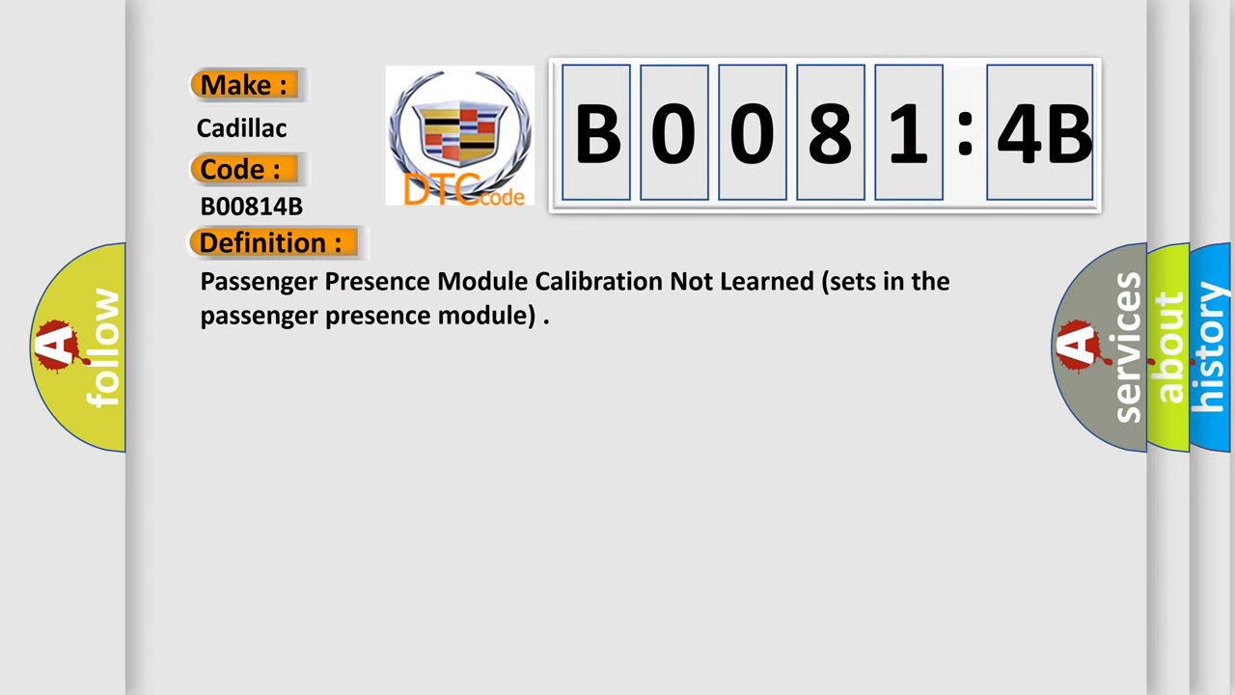
Step: Reveal the B00814B description stating ignition voltage is between 9-16 volts
{"action": "left_click", "coordinate": [500, 243]}
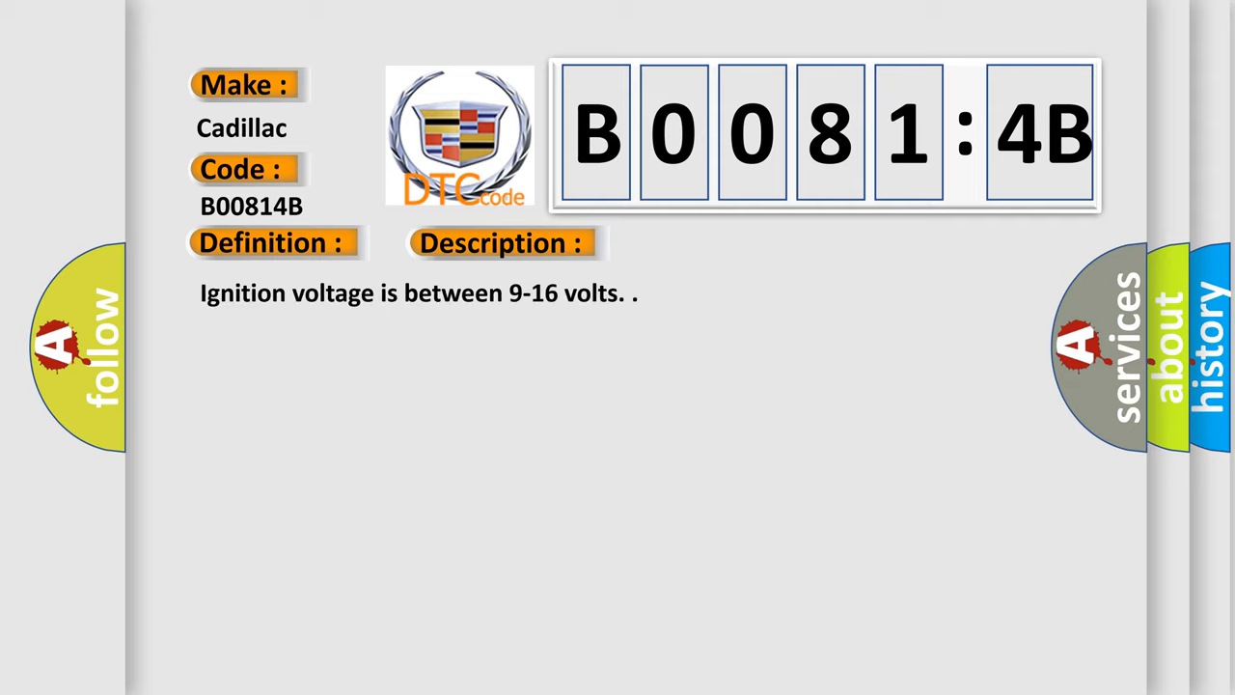